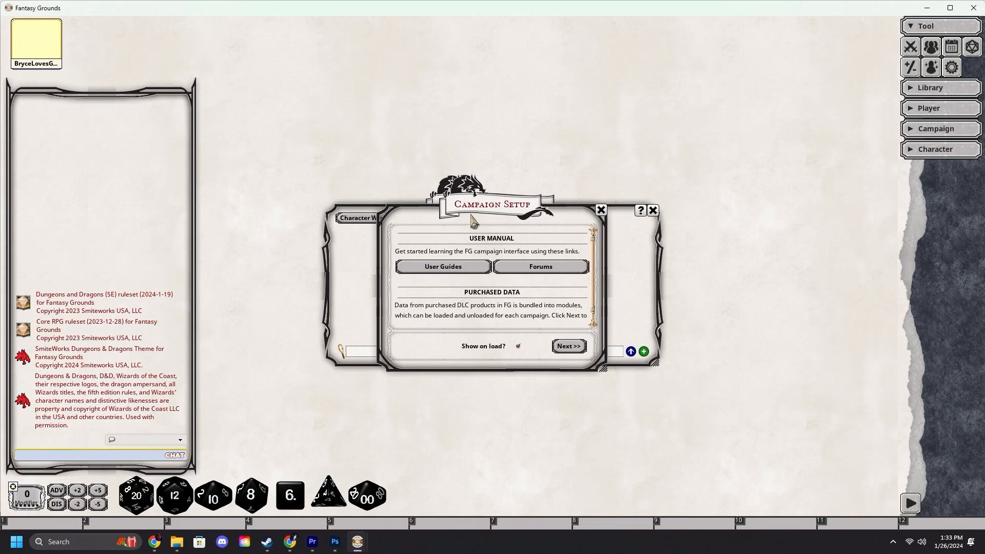
mouse_move(549, 233)
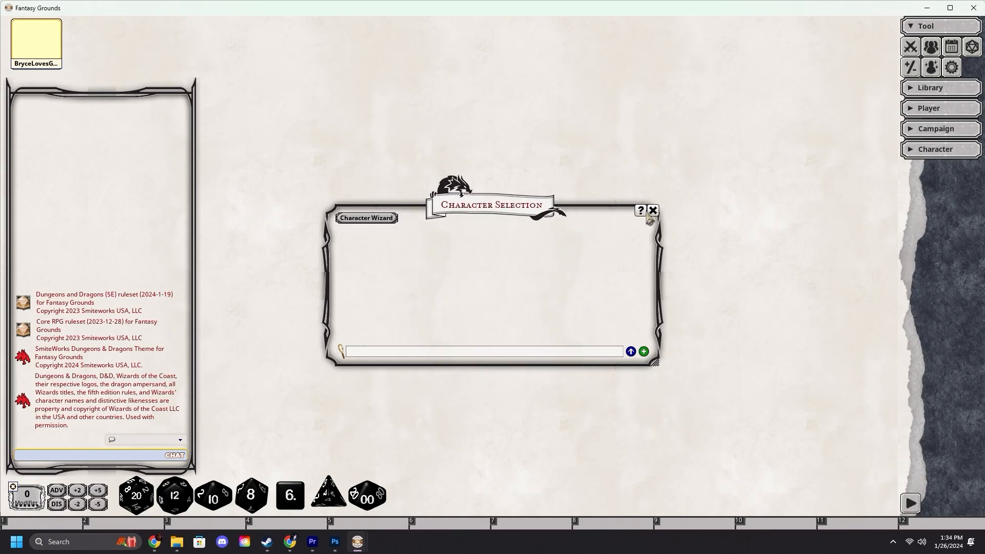
Step: Close the Character Selection window to leave the tabletop clear
left_click(652, 210)
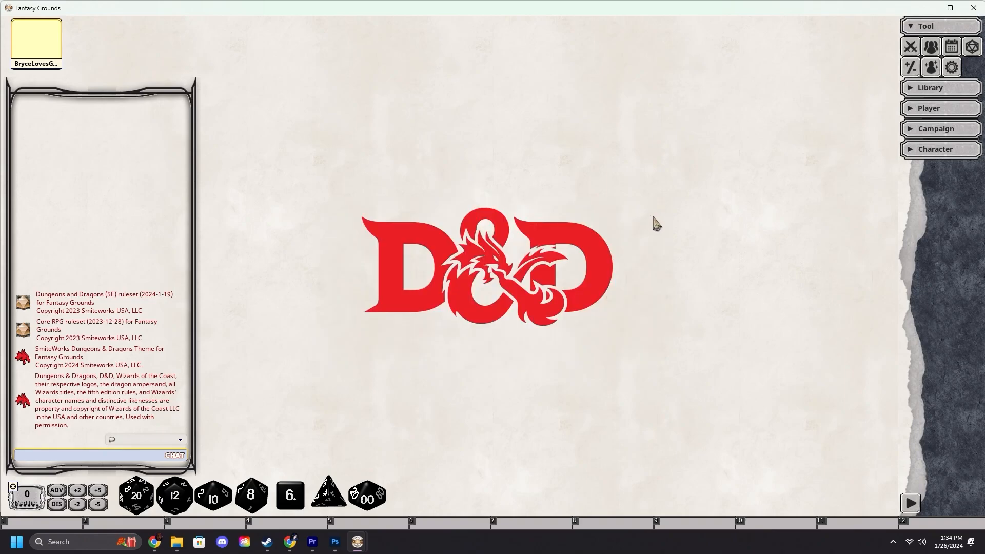
mouse_move(951, 67)
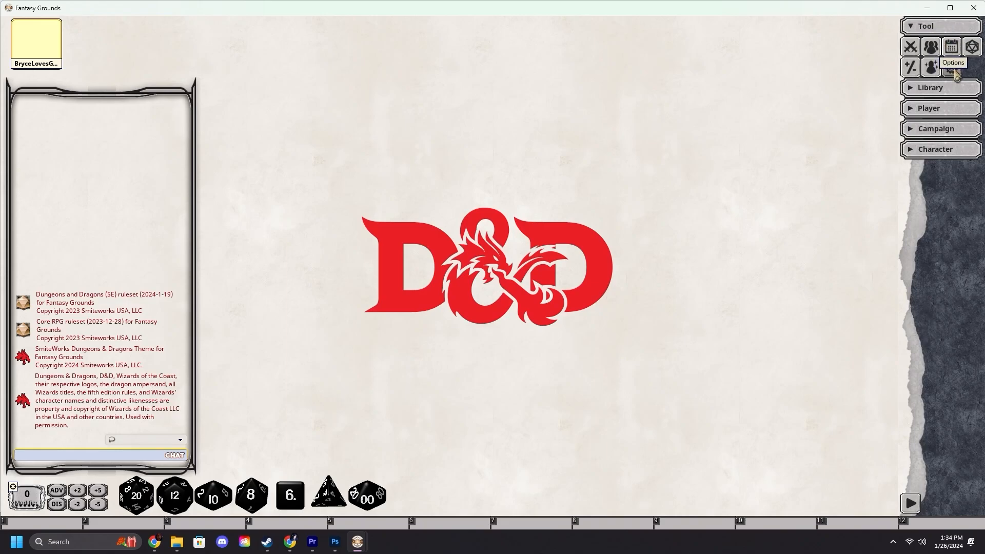
Step: Reopen Campaign Setup from Options and pick the 5E - All Rules module set
left_click(951, 67)
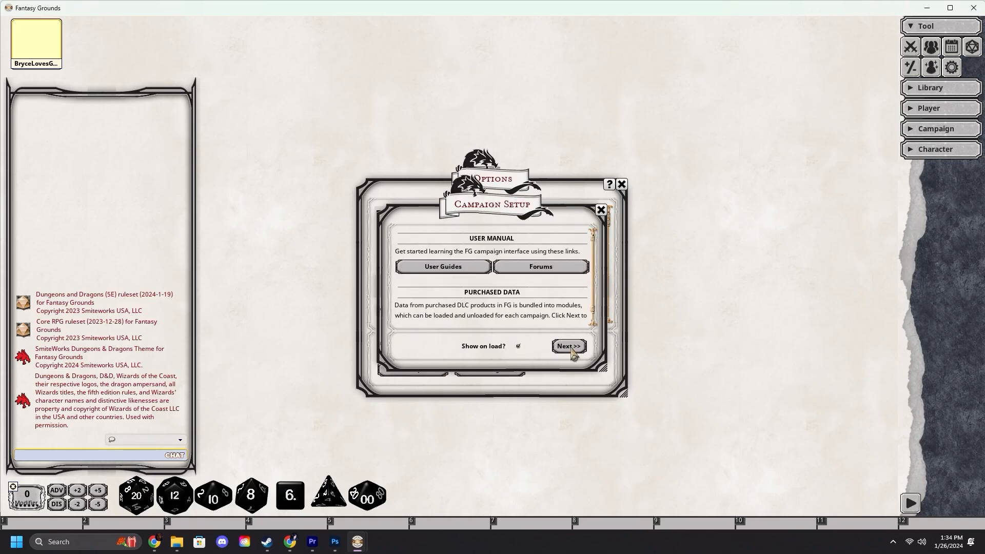
left_click(567, 345)
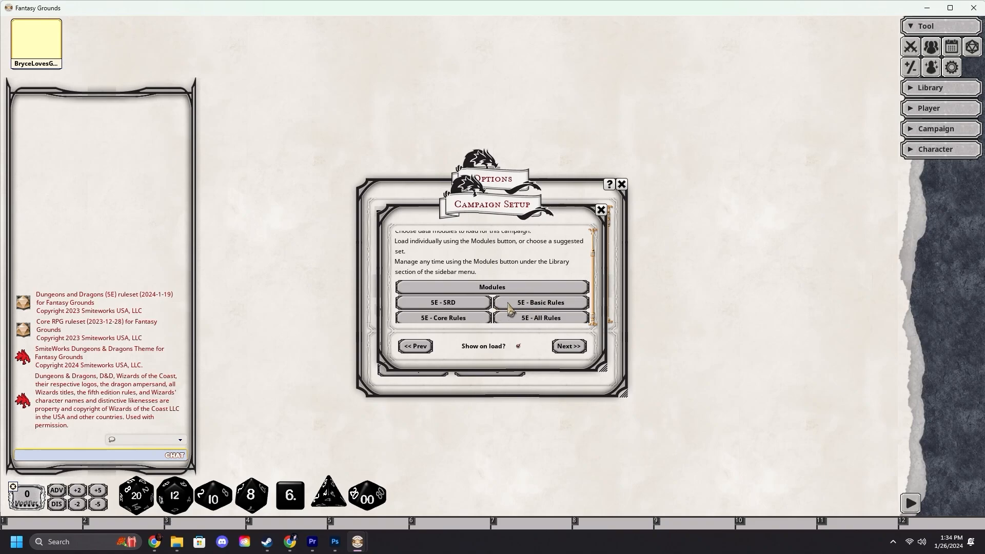
mouse_move(470, 309)
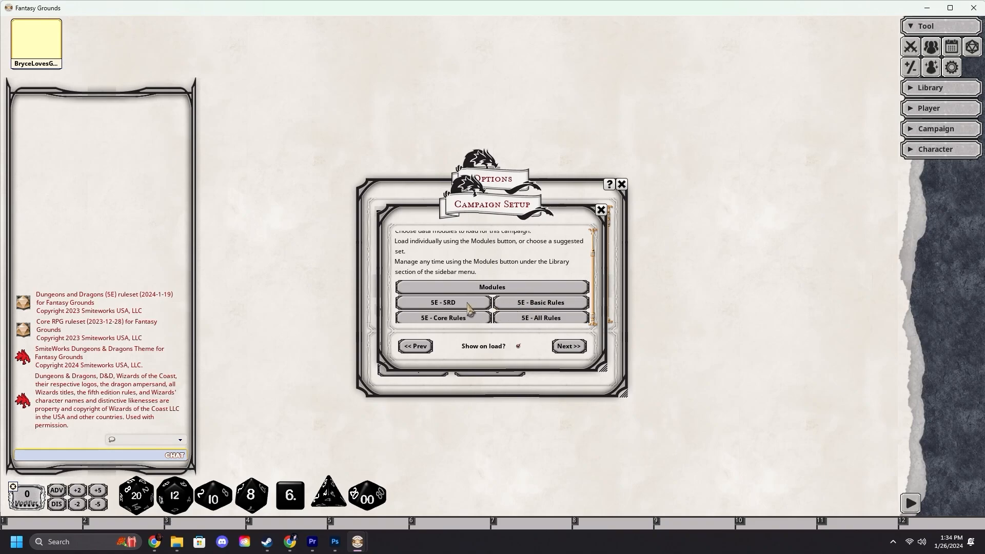
mouse_move(505, 316)
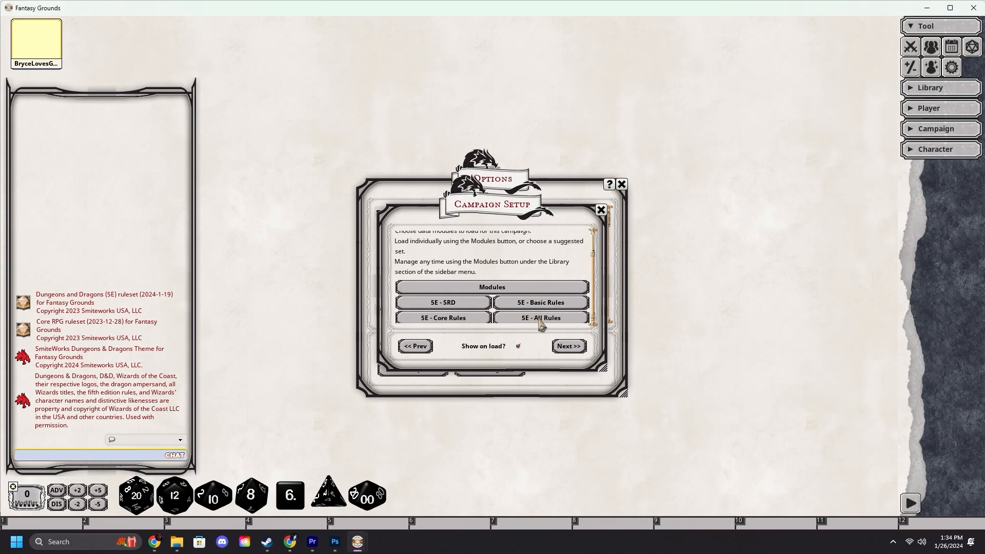
left_click(540, 317)
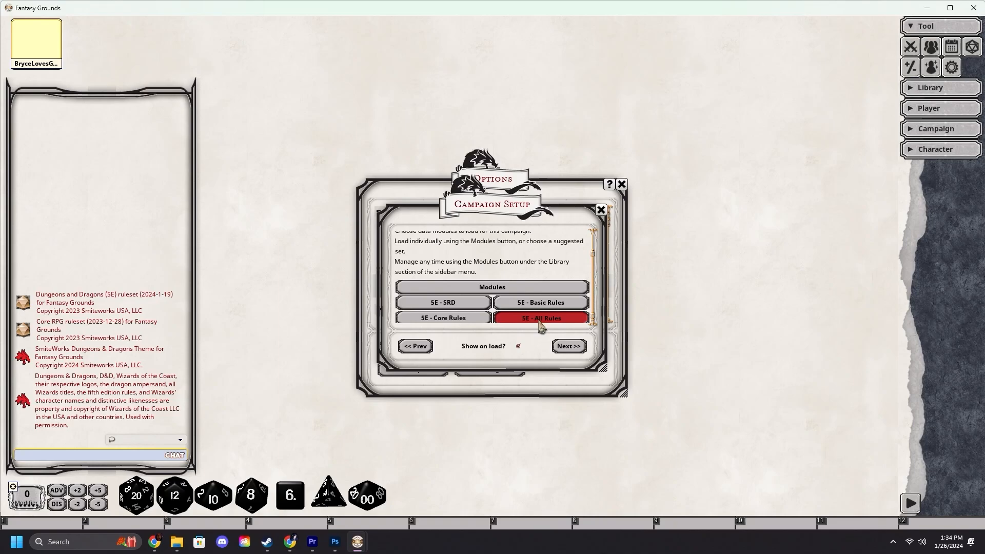
Step: Confirm loading 5E All Rules and scroll the list to verify each module is Loaded
left_click(539, 318)
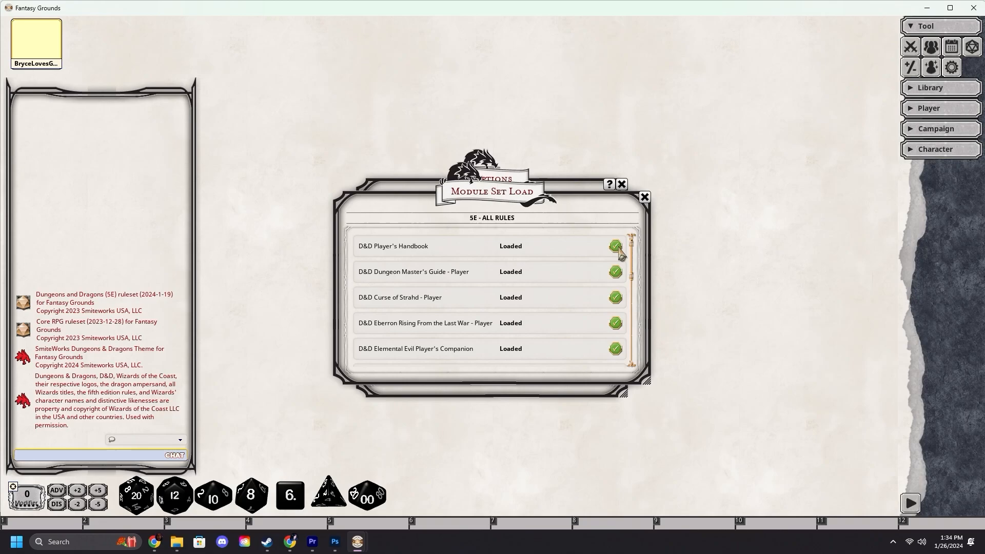
scroll("down", 3)
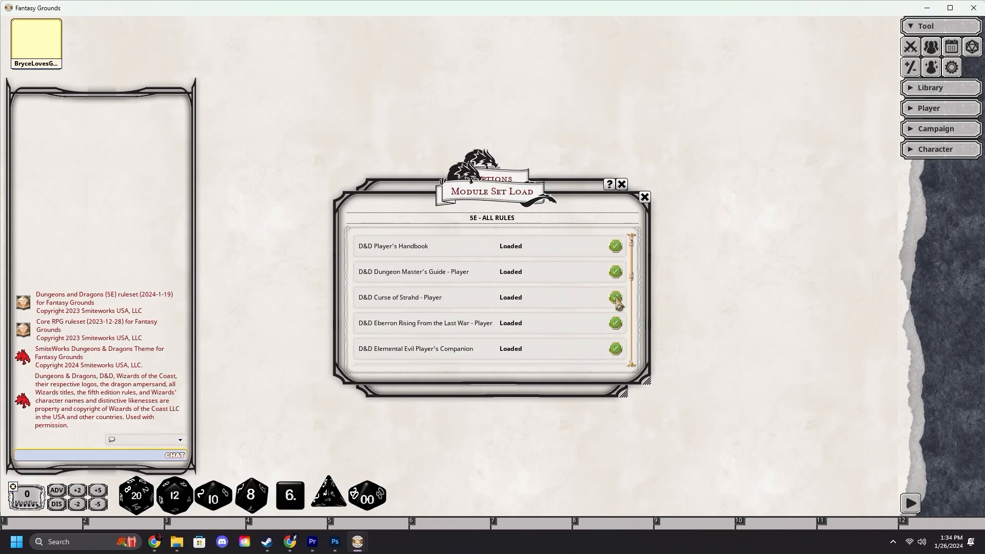
scroll("down", 3)
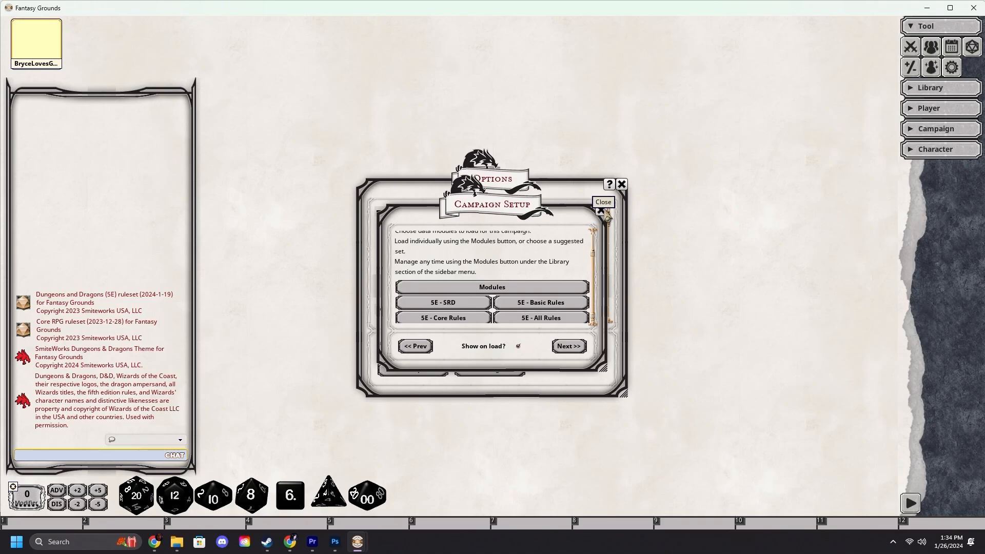
Step: Close Campaign Setup and expand Library to show Modules and Assets
left_click(622, 184)
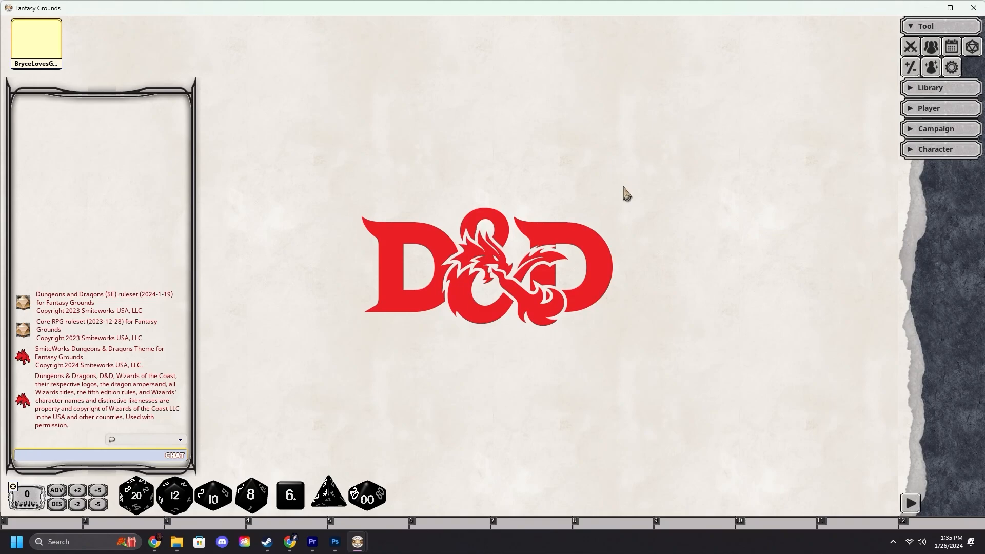
mouse_move(817, 122)
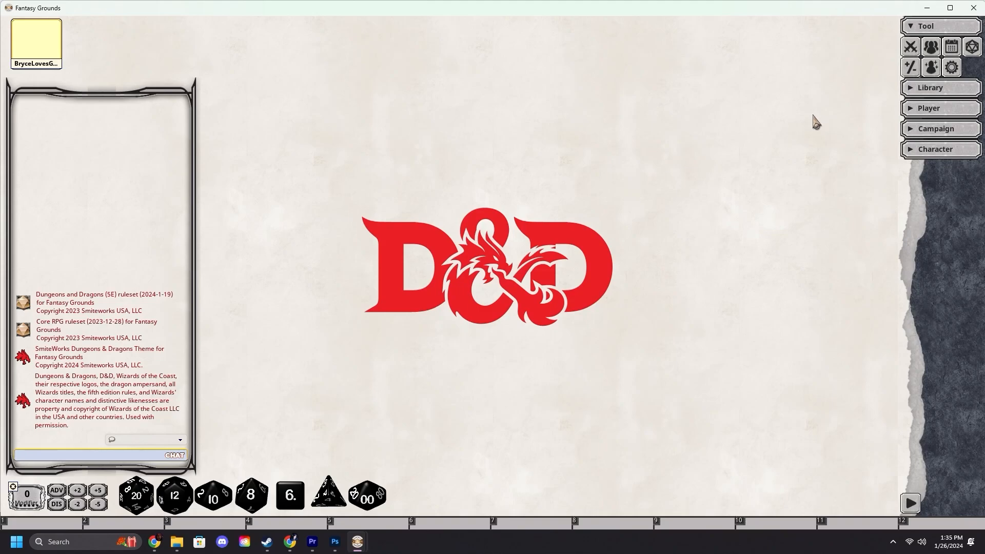
left_click(931, 87)
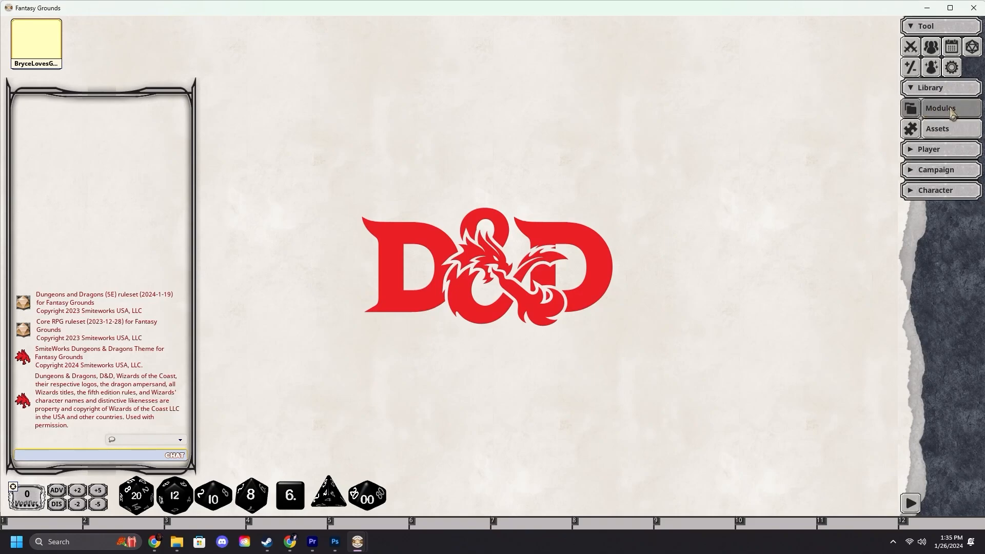
Step: Open Library > Modules to list the loaded Core Rules and Source Books
left_click(940, 107)
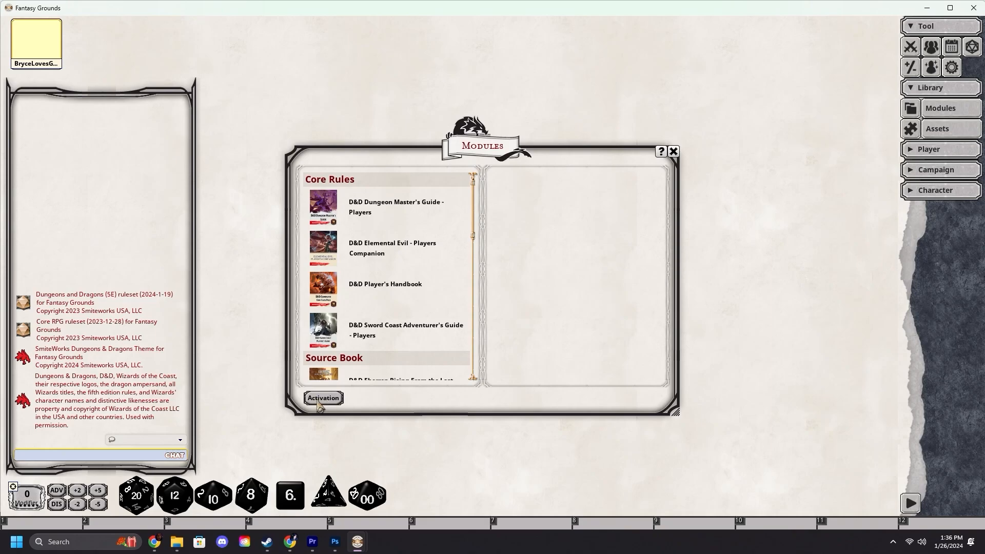
Step: Load Arcadia 10 - Player from the Module Activation list
left_click(323, 397)
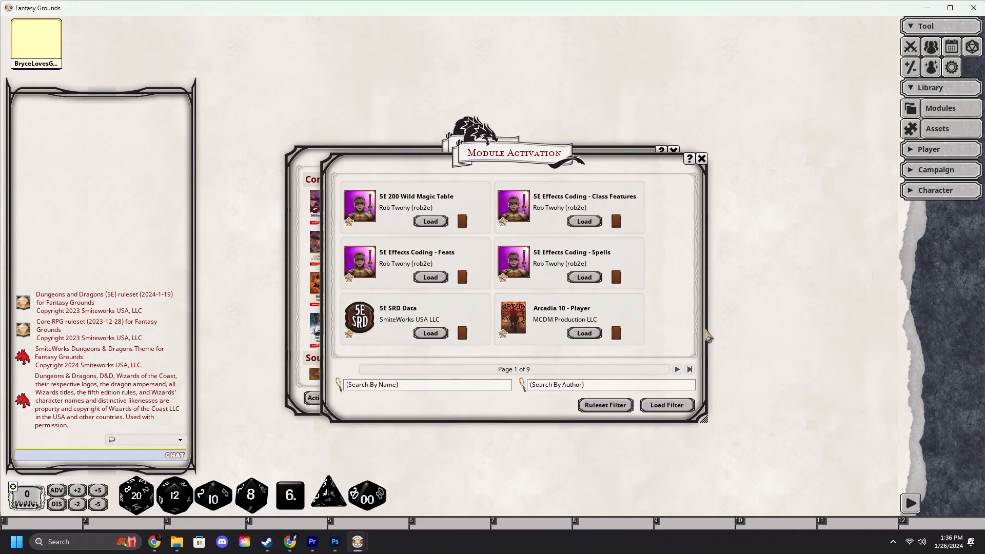
mouse_move(546, 329)
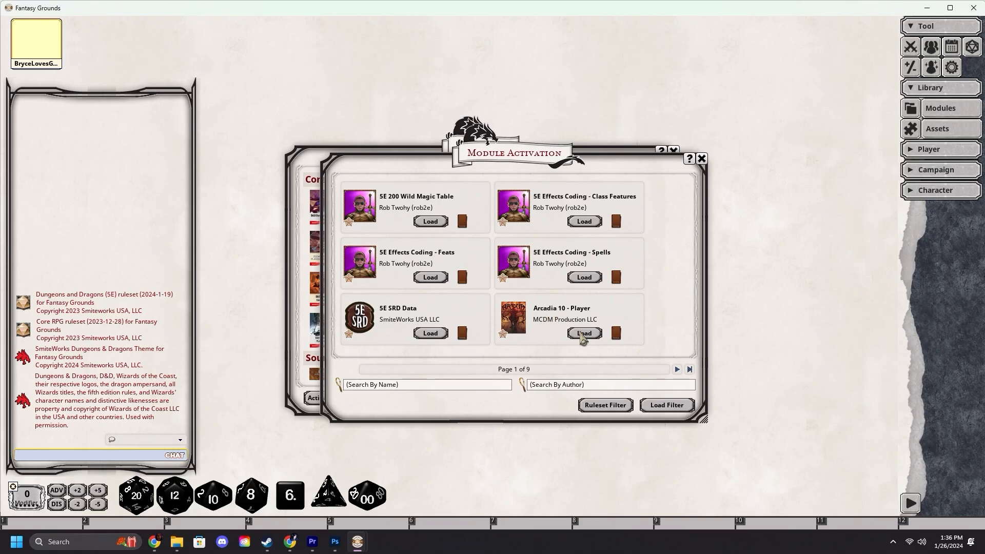
left_click(583, 333)
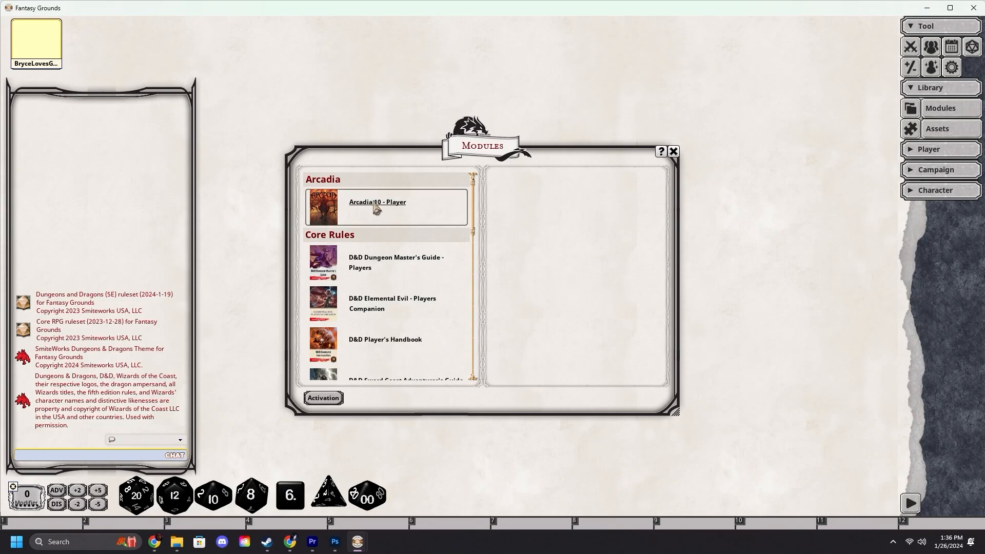
Step: Open Arcadia 10 - Player to view spell lists, images, NPCs, manual and spells
left_click(377, 207)
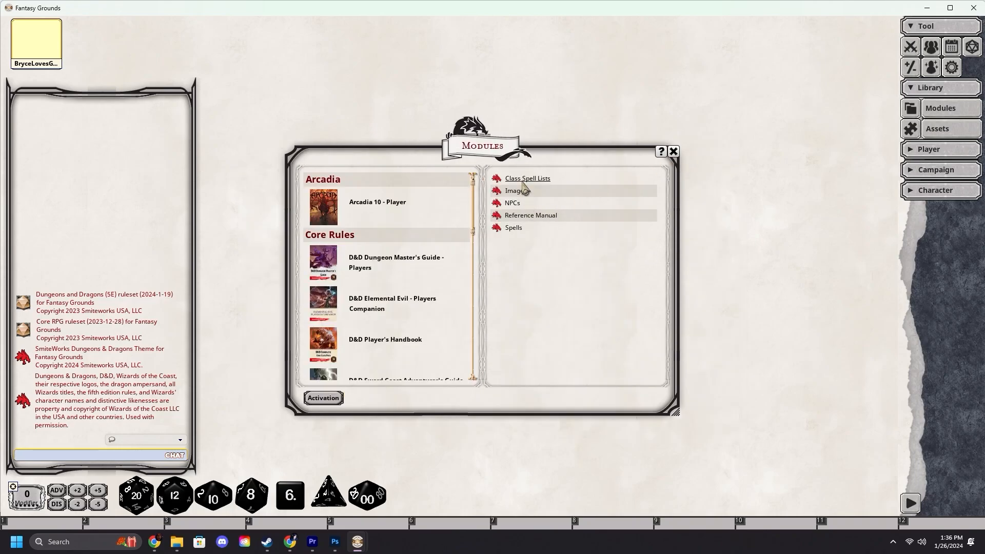
left_click(528, 178)
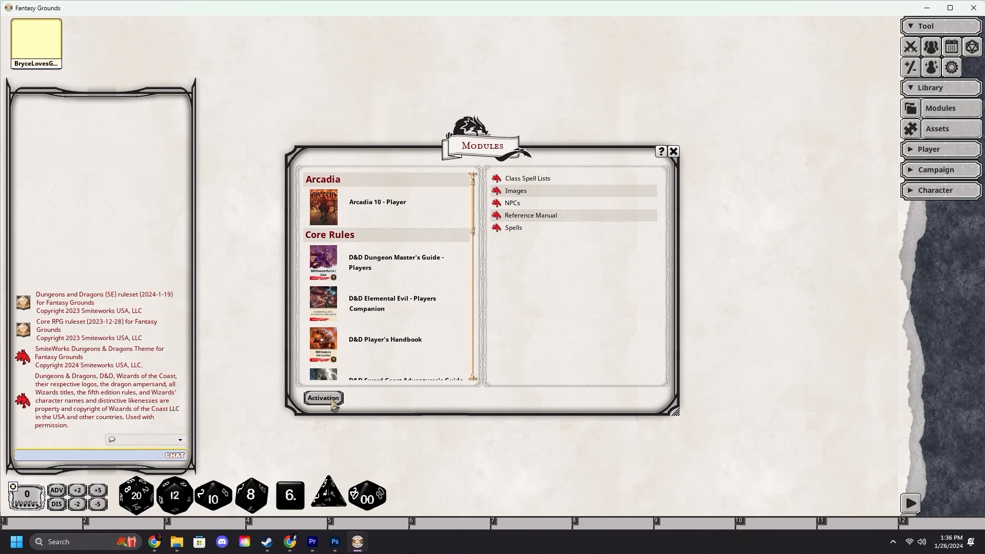
Step: Unload Arcadia 10 - Player from the Module Activation list
left_click(322, 397)
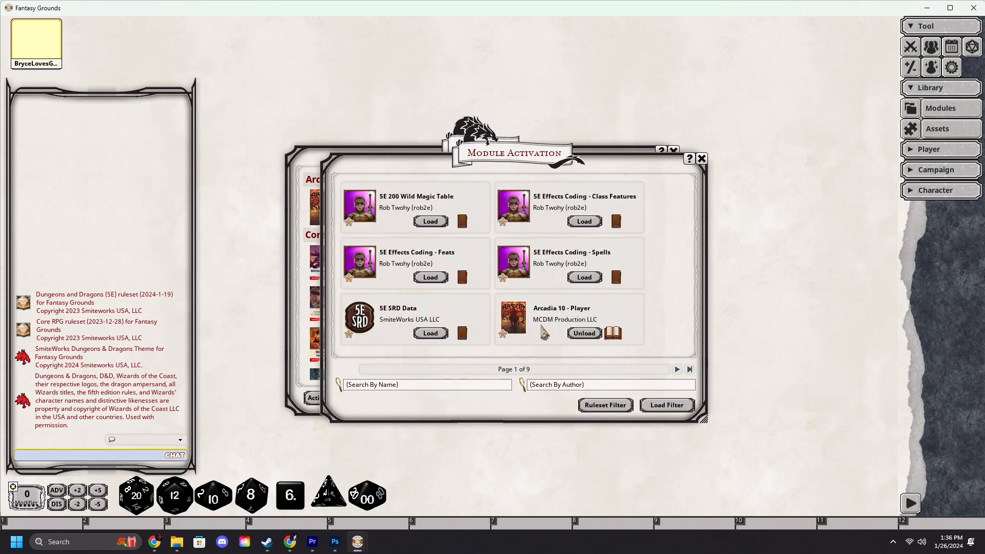
left_click(582, 332)
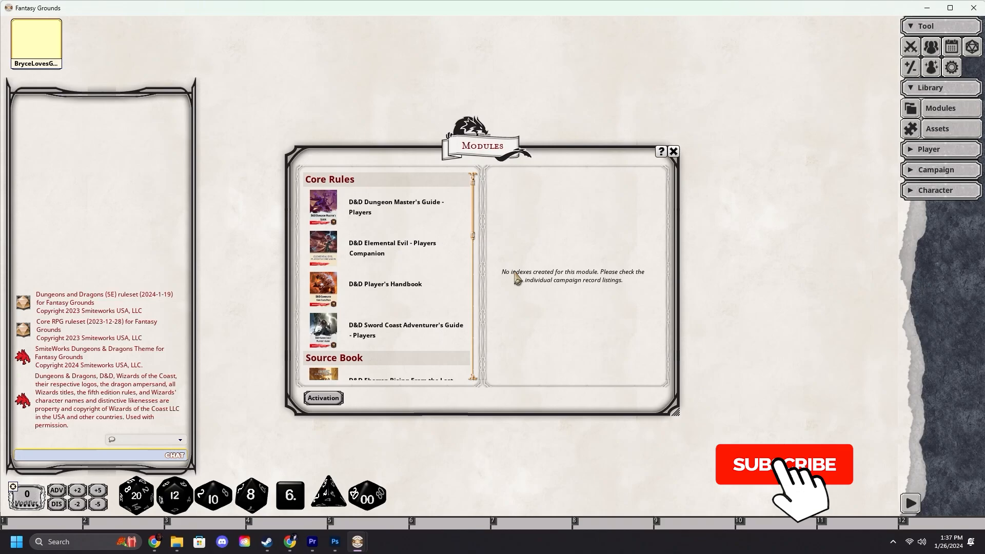
left_click(783, 464)
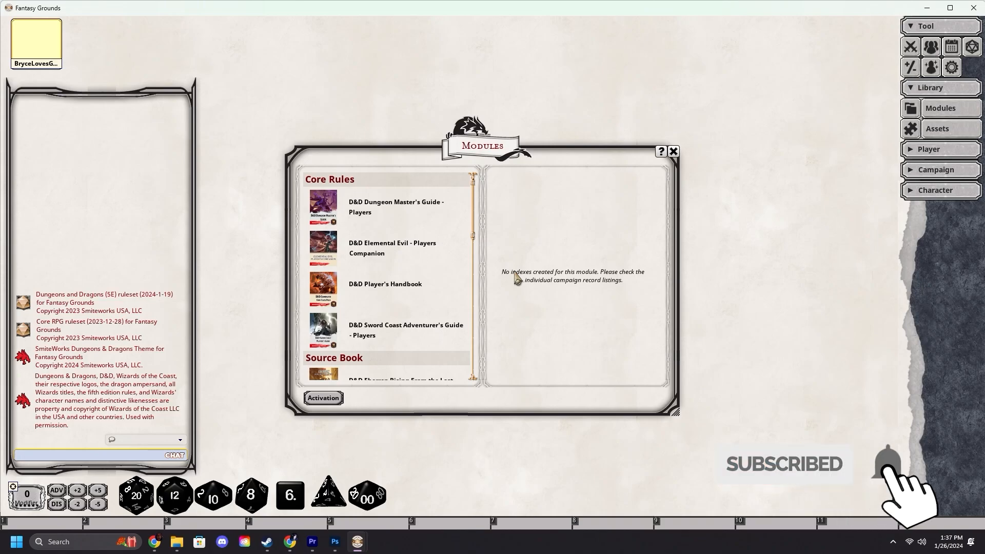